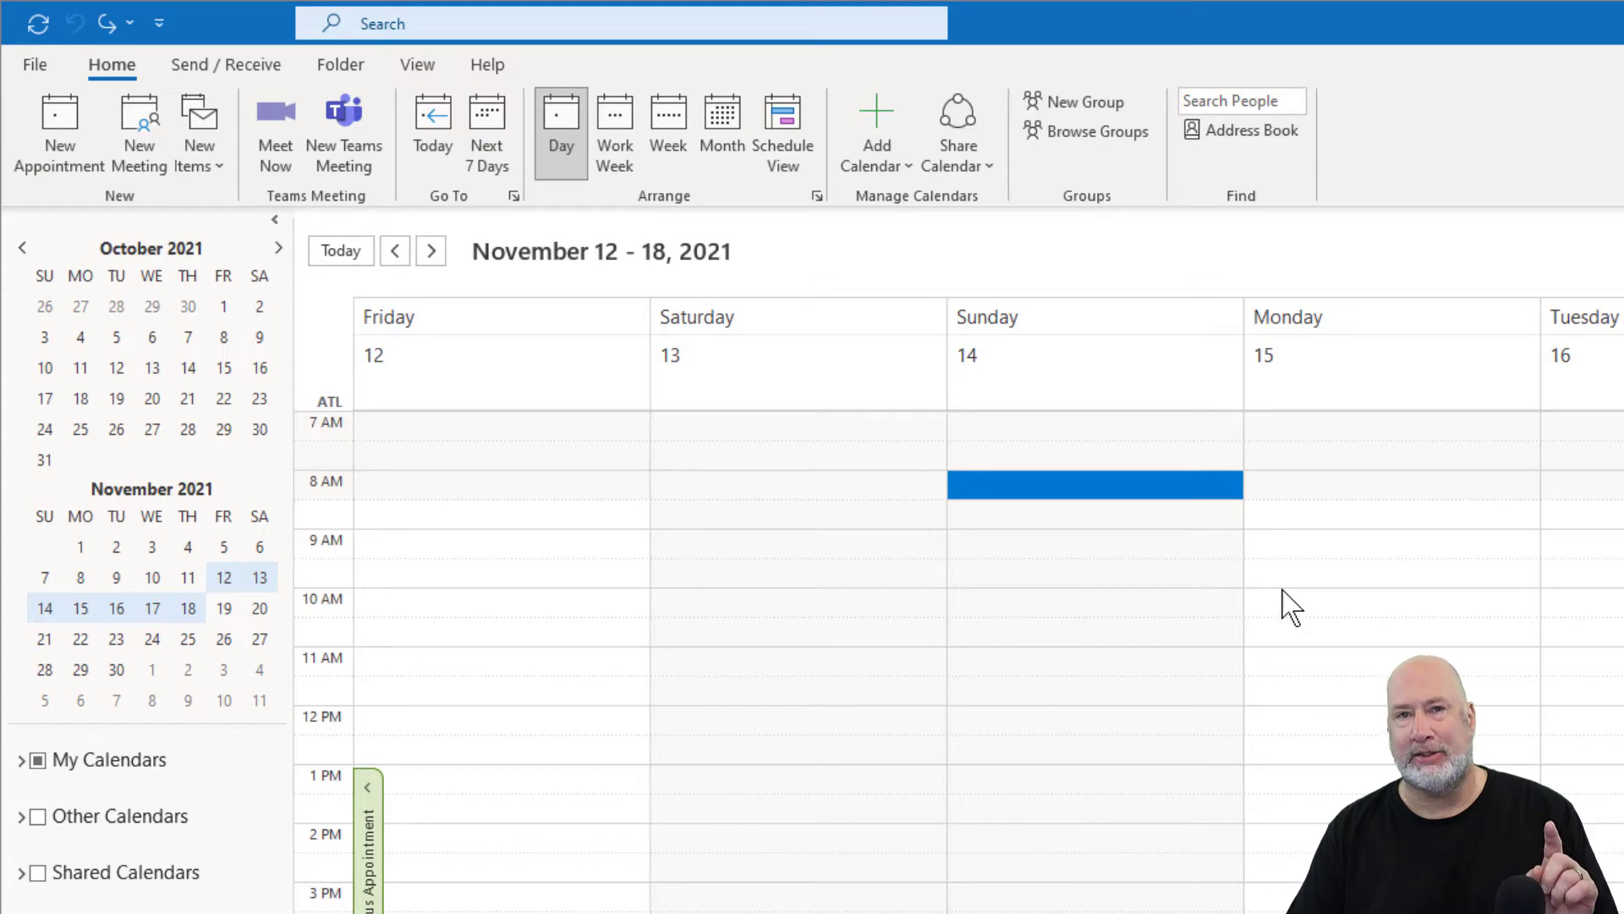
pyautogui.moveTo(909, 479)
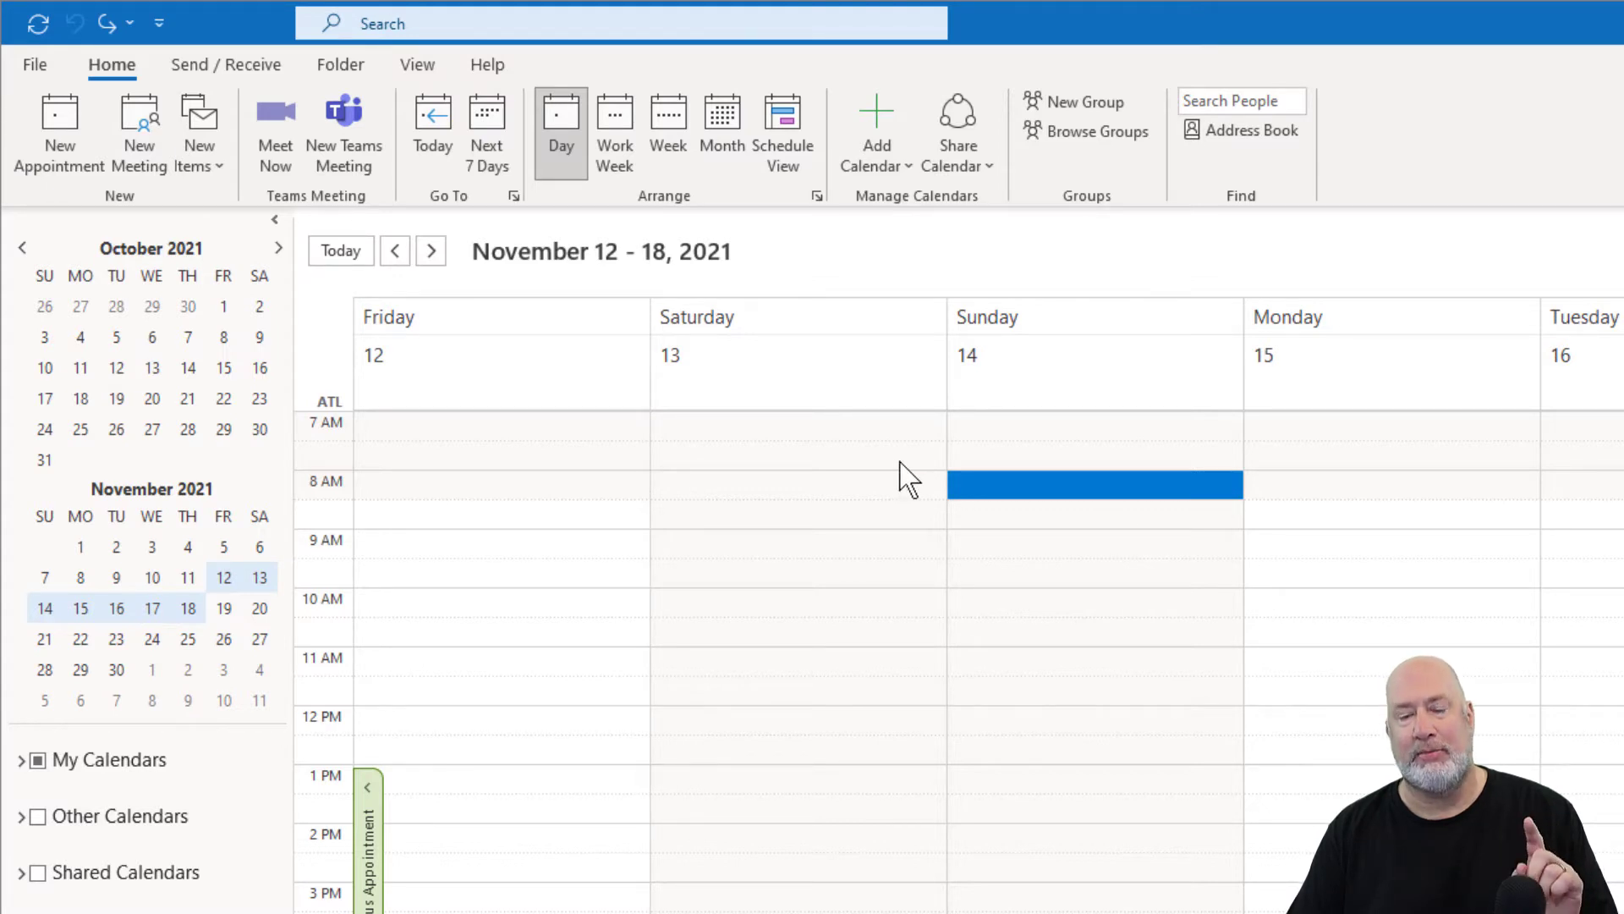
pyautogui.moveTo(288, 156)
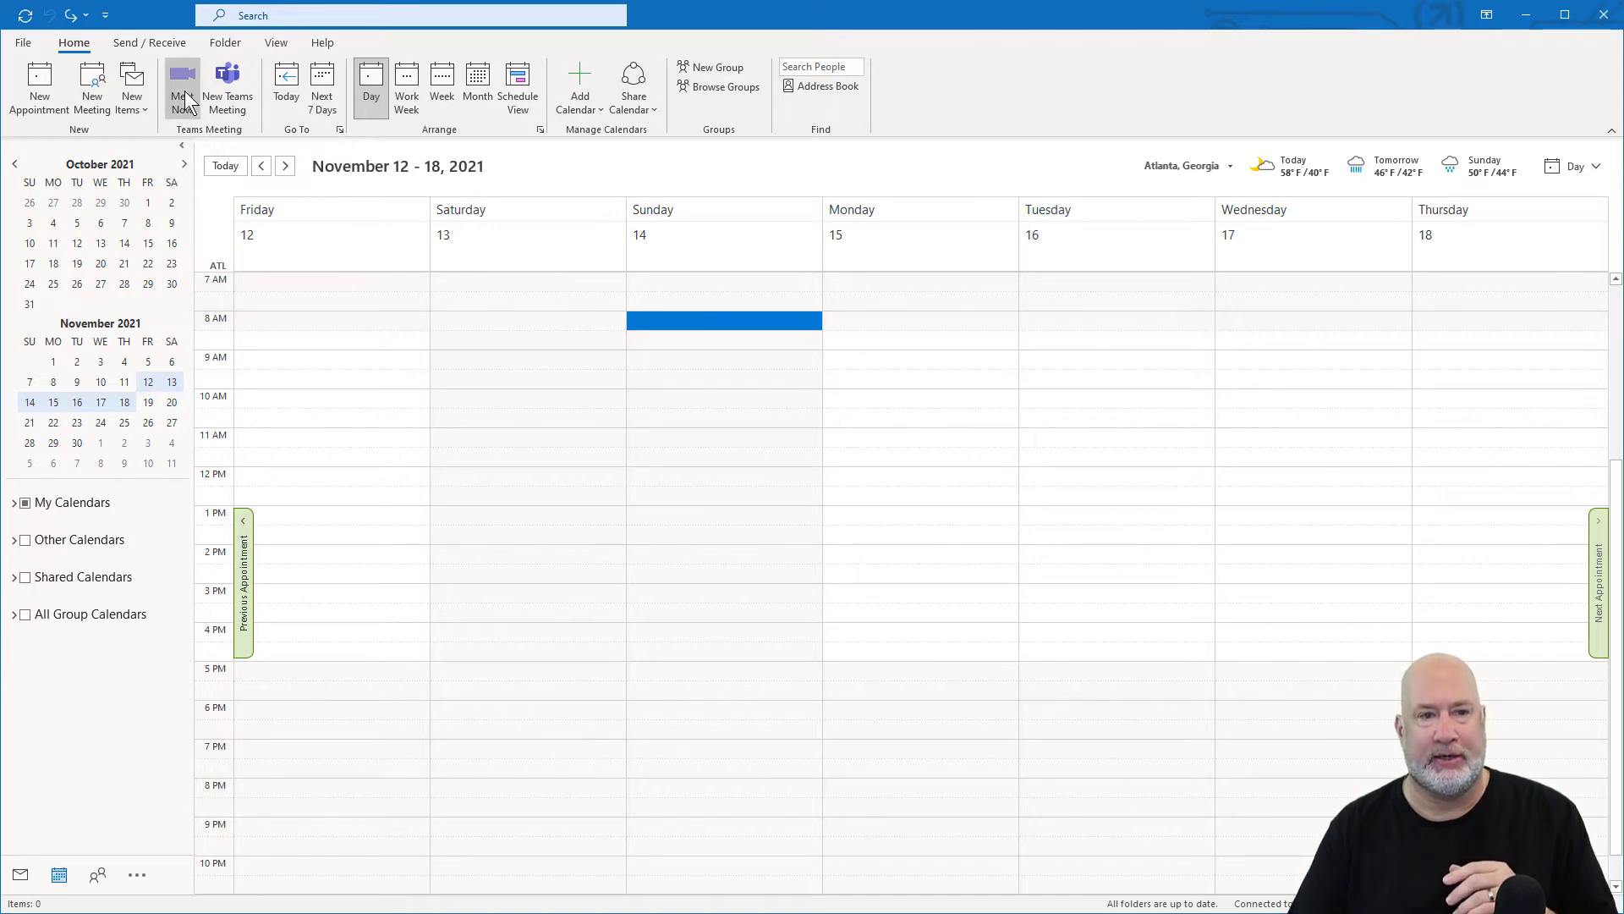
# Step: Start a Meet Now Teams meeting and join with camera off and no audio
pyautogui.click(180, 88)
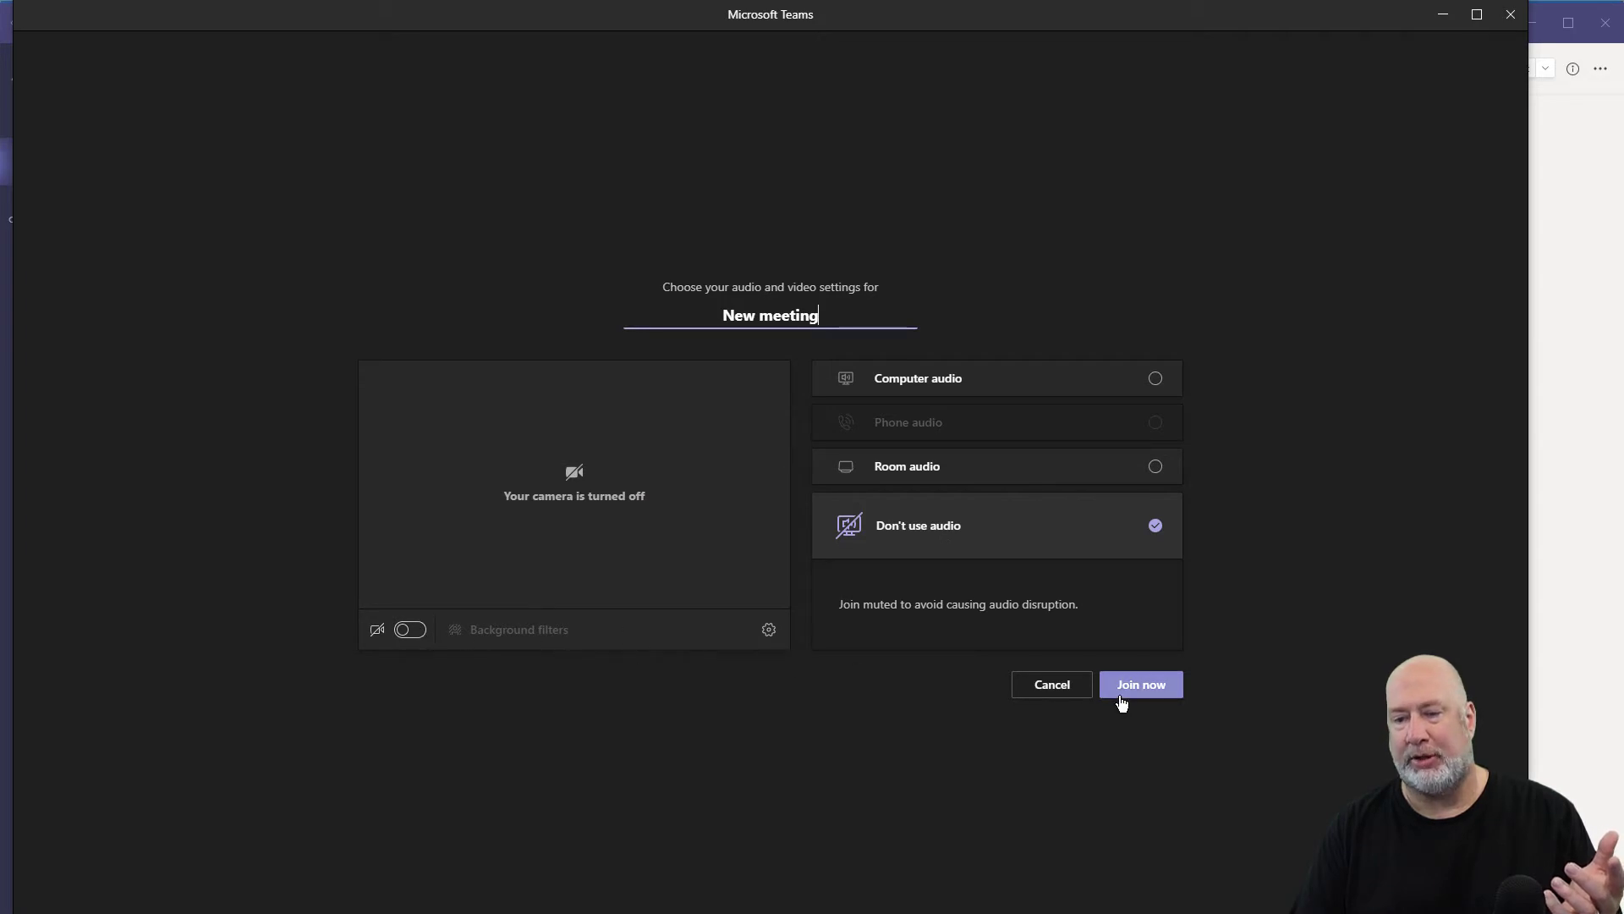
pyautogui.click(1140, 683)
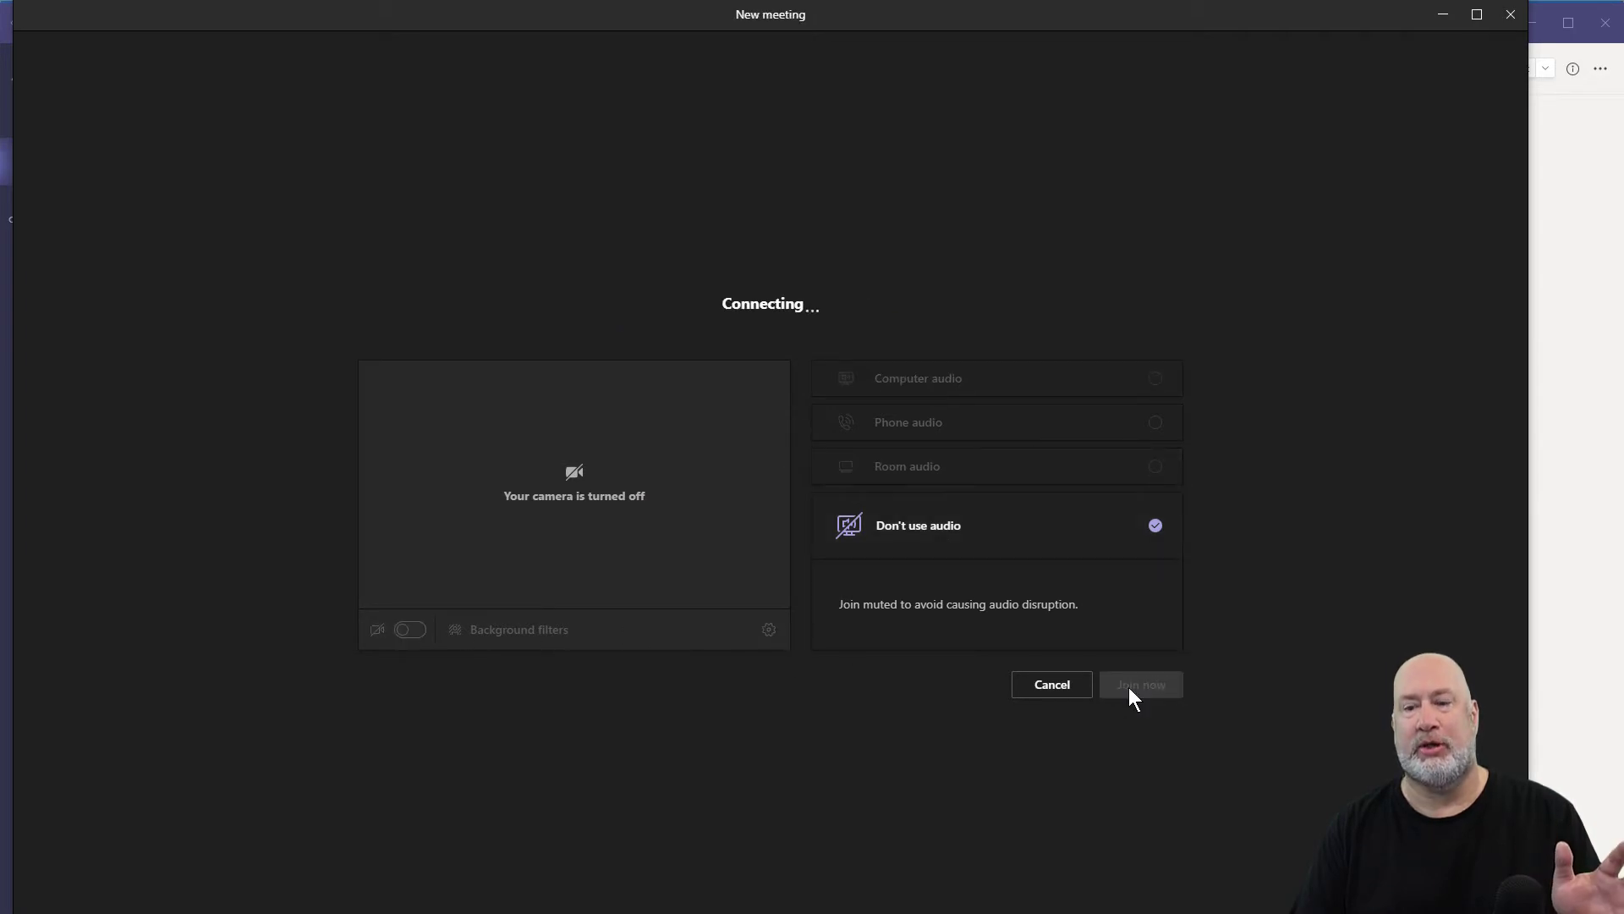
# Step: Search participants for 'cr', then end the instant meeting for everyone
pyautogui.click(1139, 683)
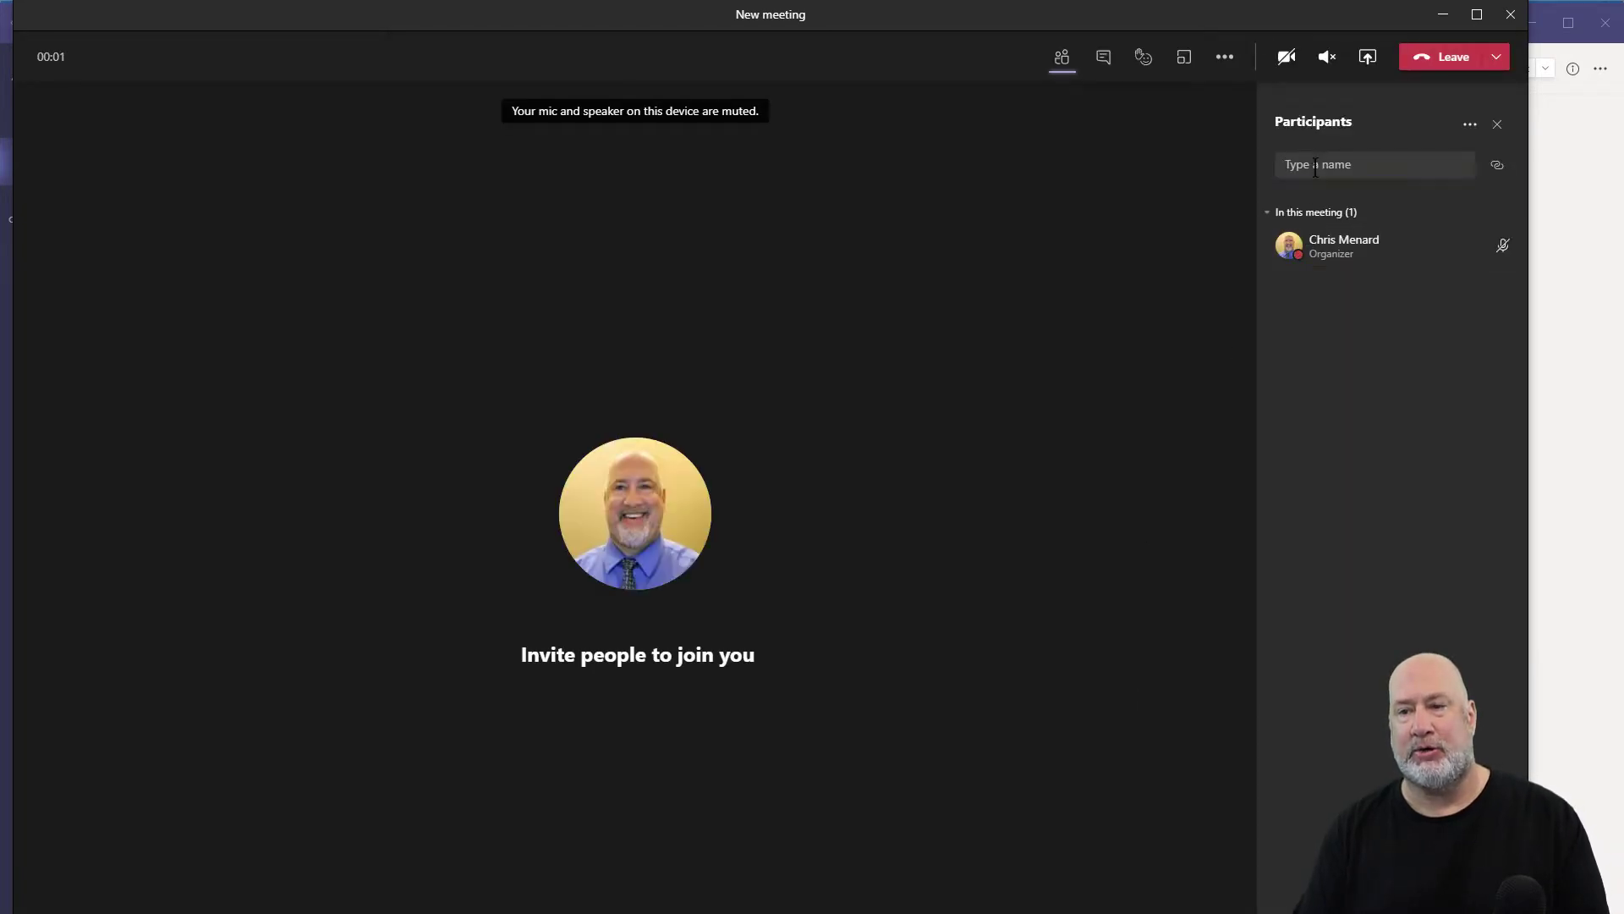
pyautogui.write('cr')
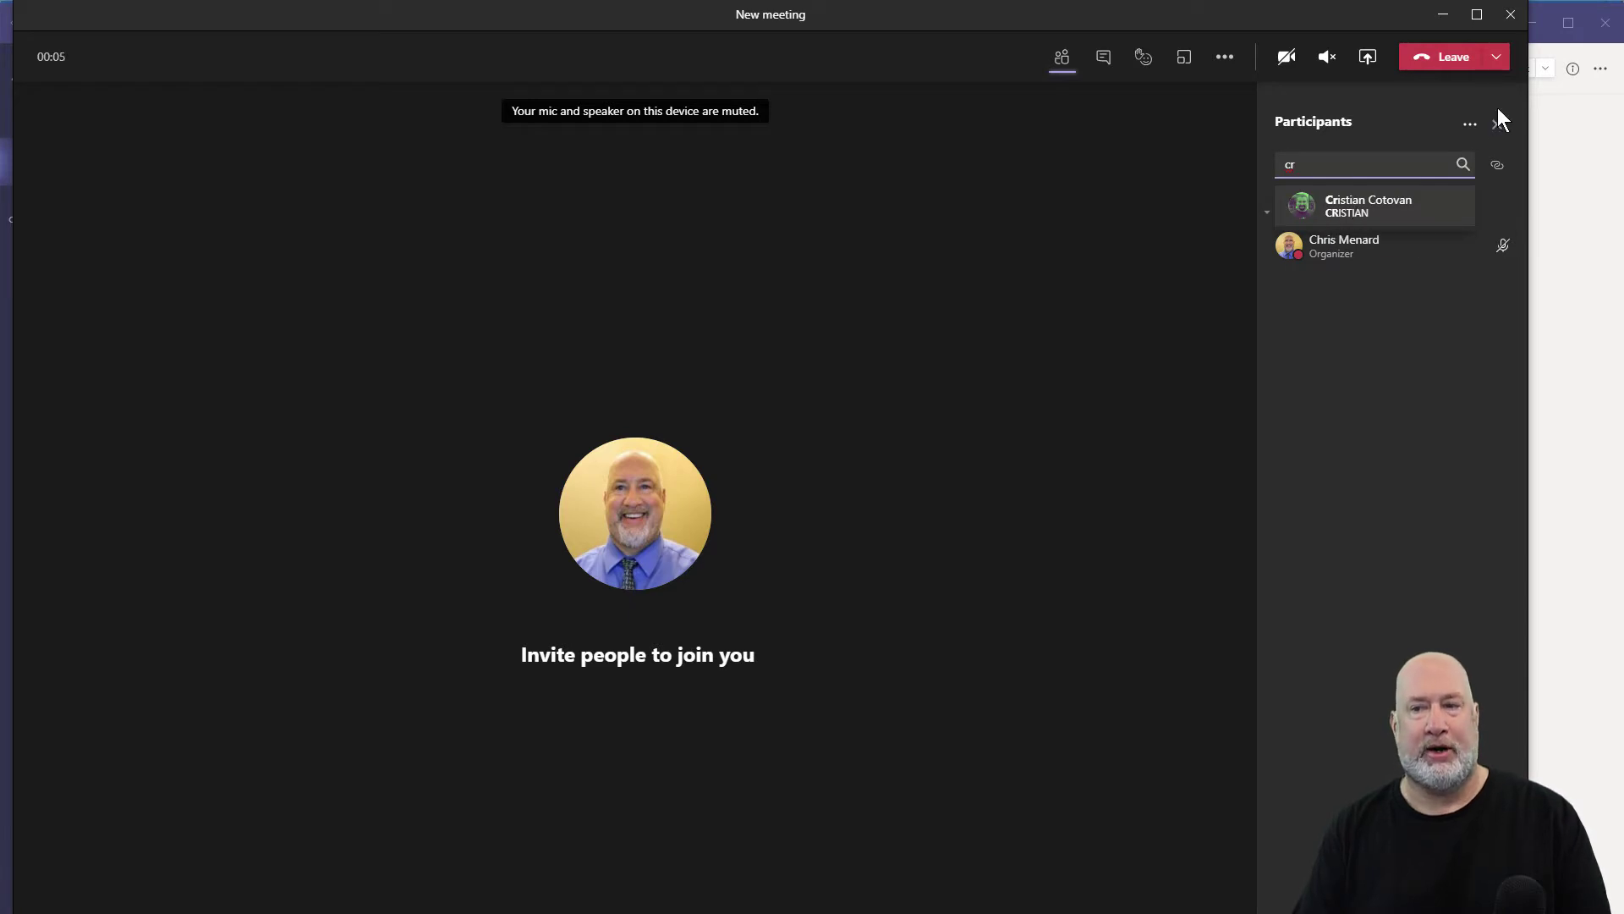
pyautogui.click(1452, 56)
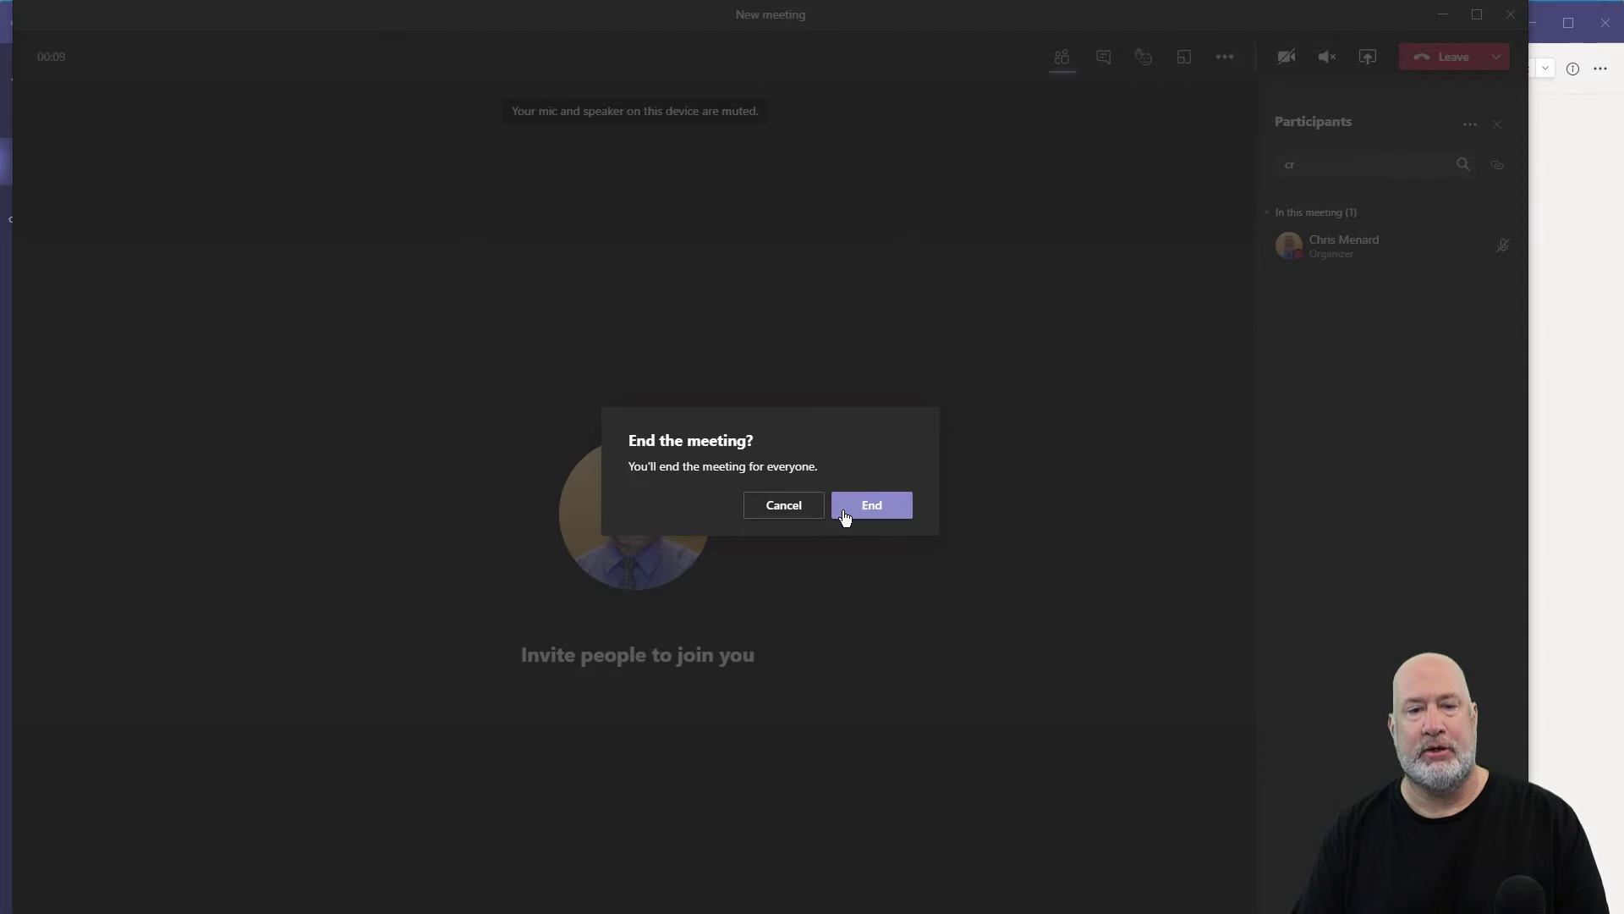
pyautogui.click(870, 505)
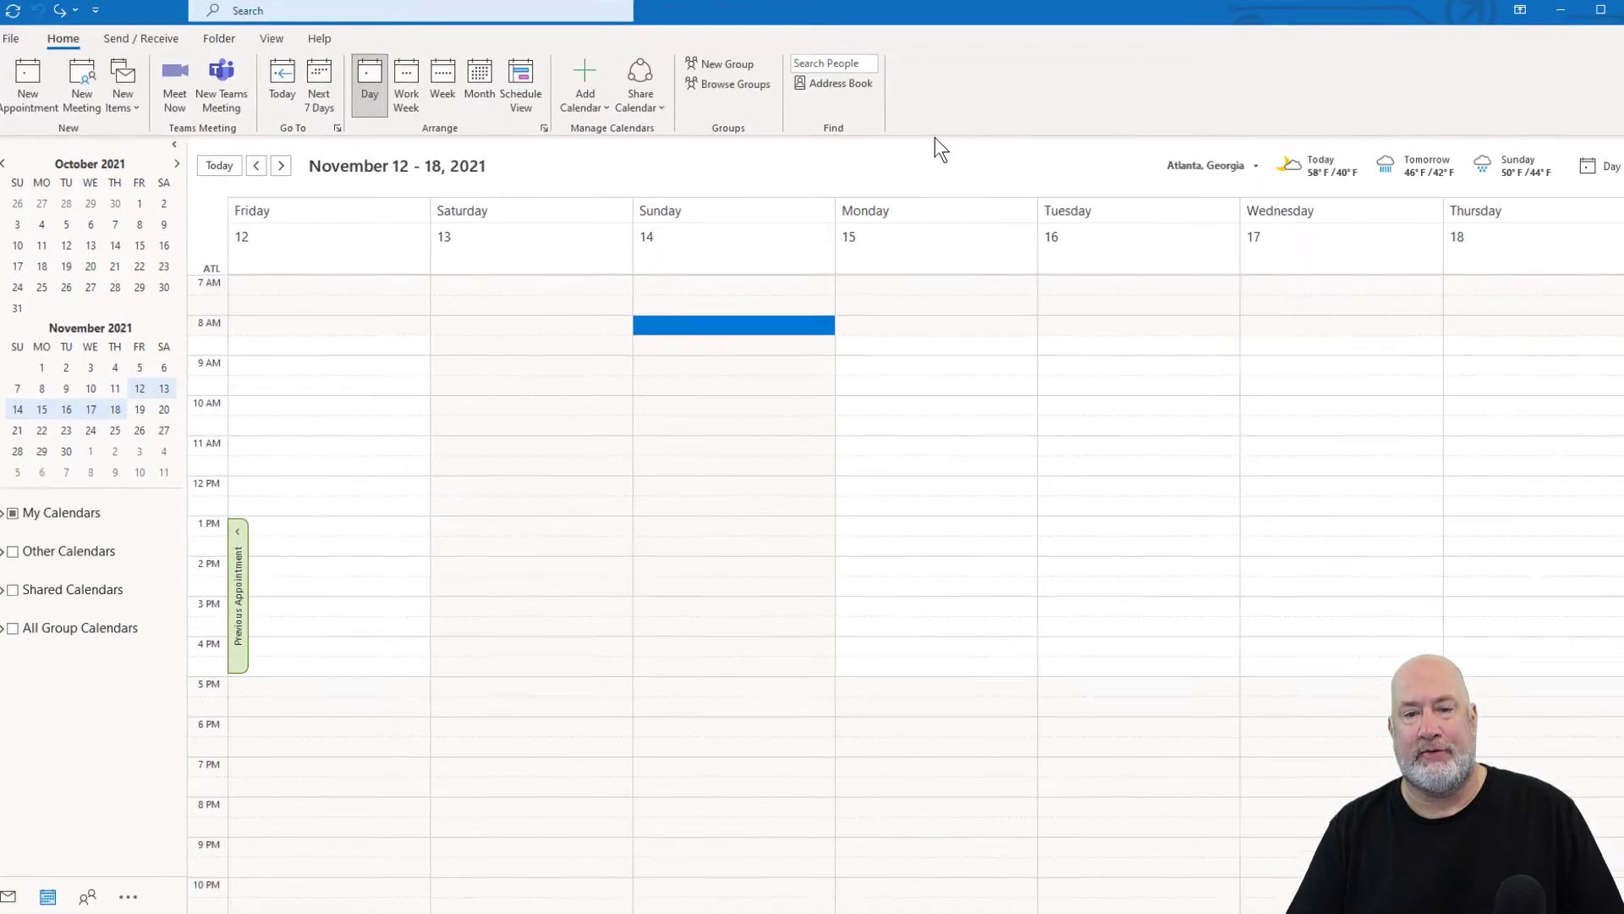
# Step: Create a meeting request from the Sunday 9:00 AM calendar slot
pyautogui.rightClick(761, 433)
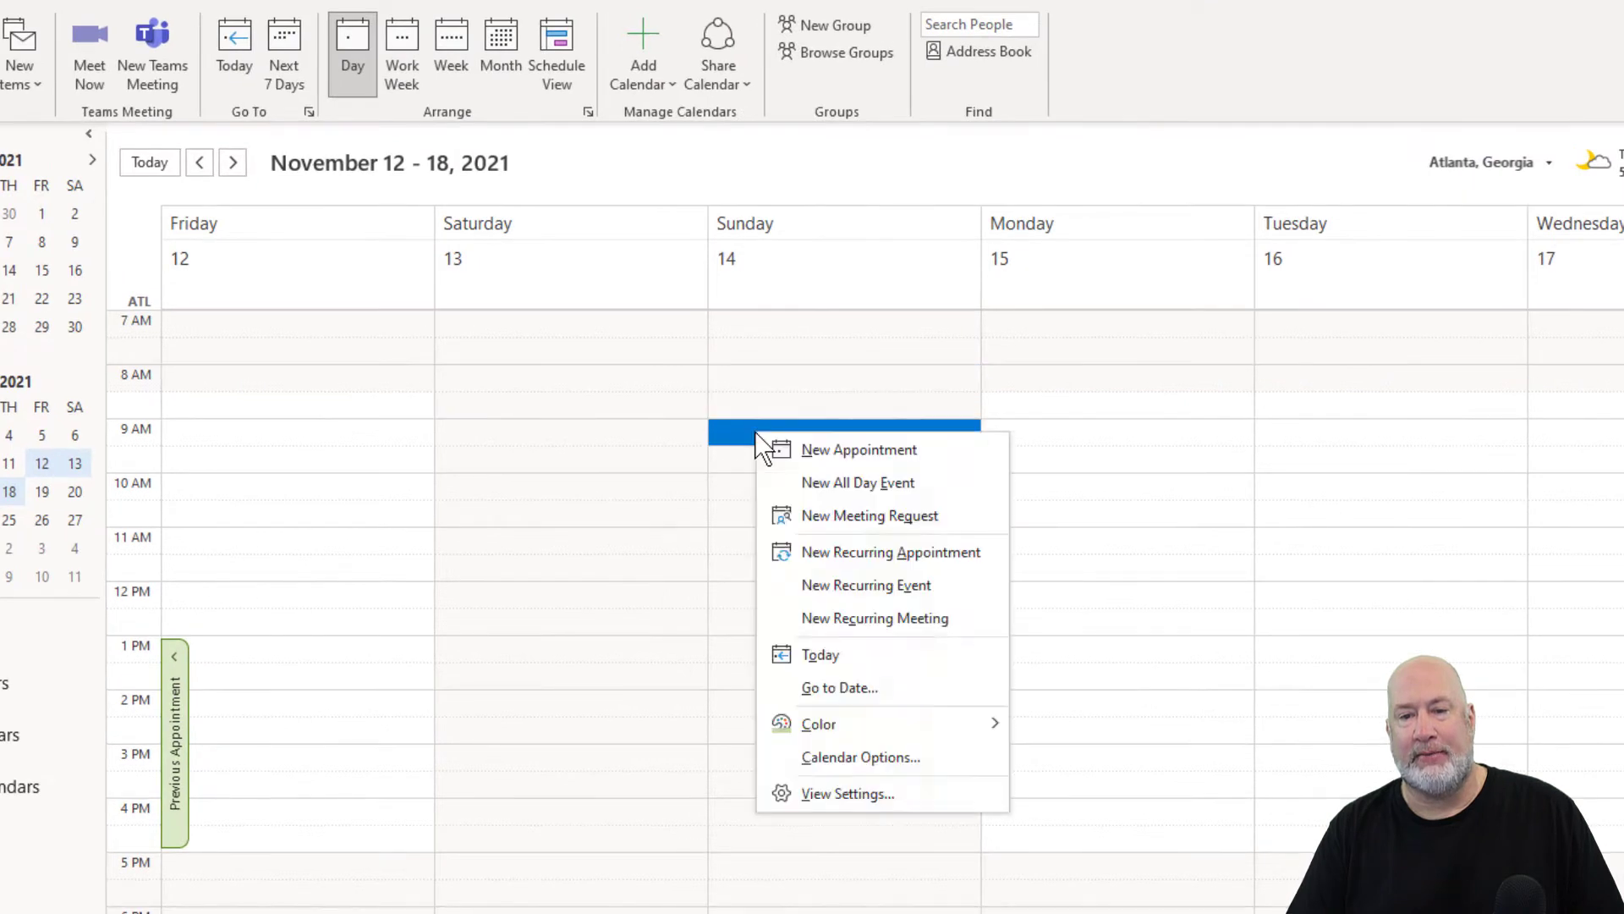
pyautogui.moveTo(829, 515)
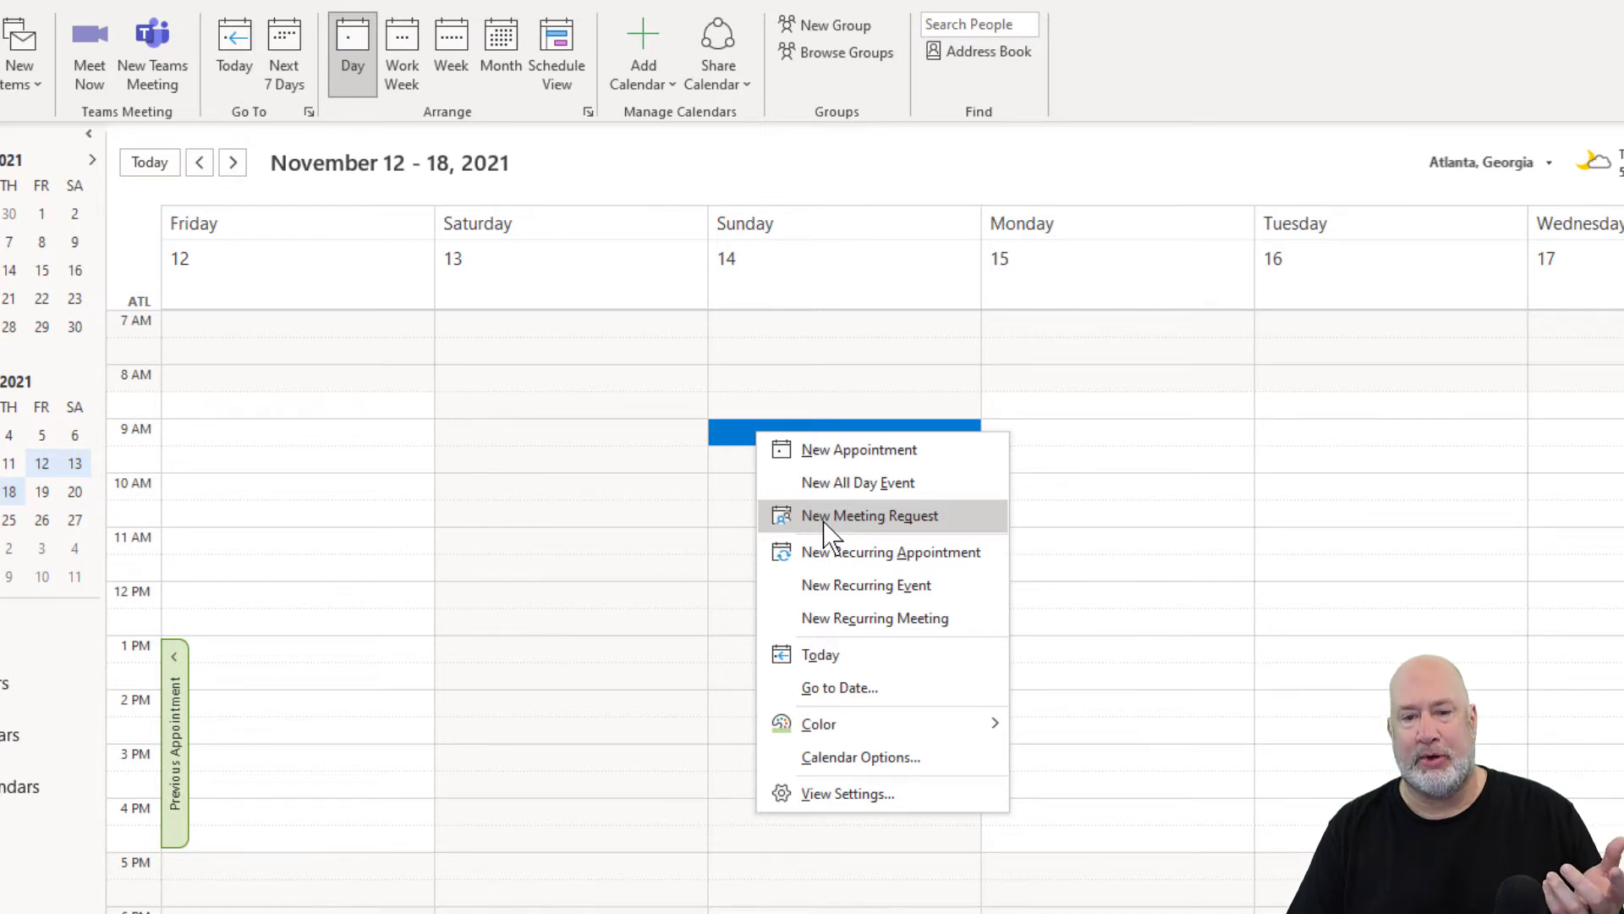
pyautogui.click(869, 515)
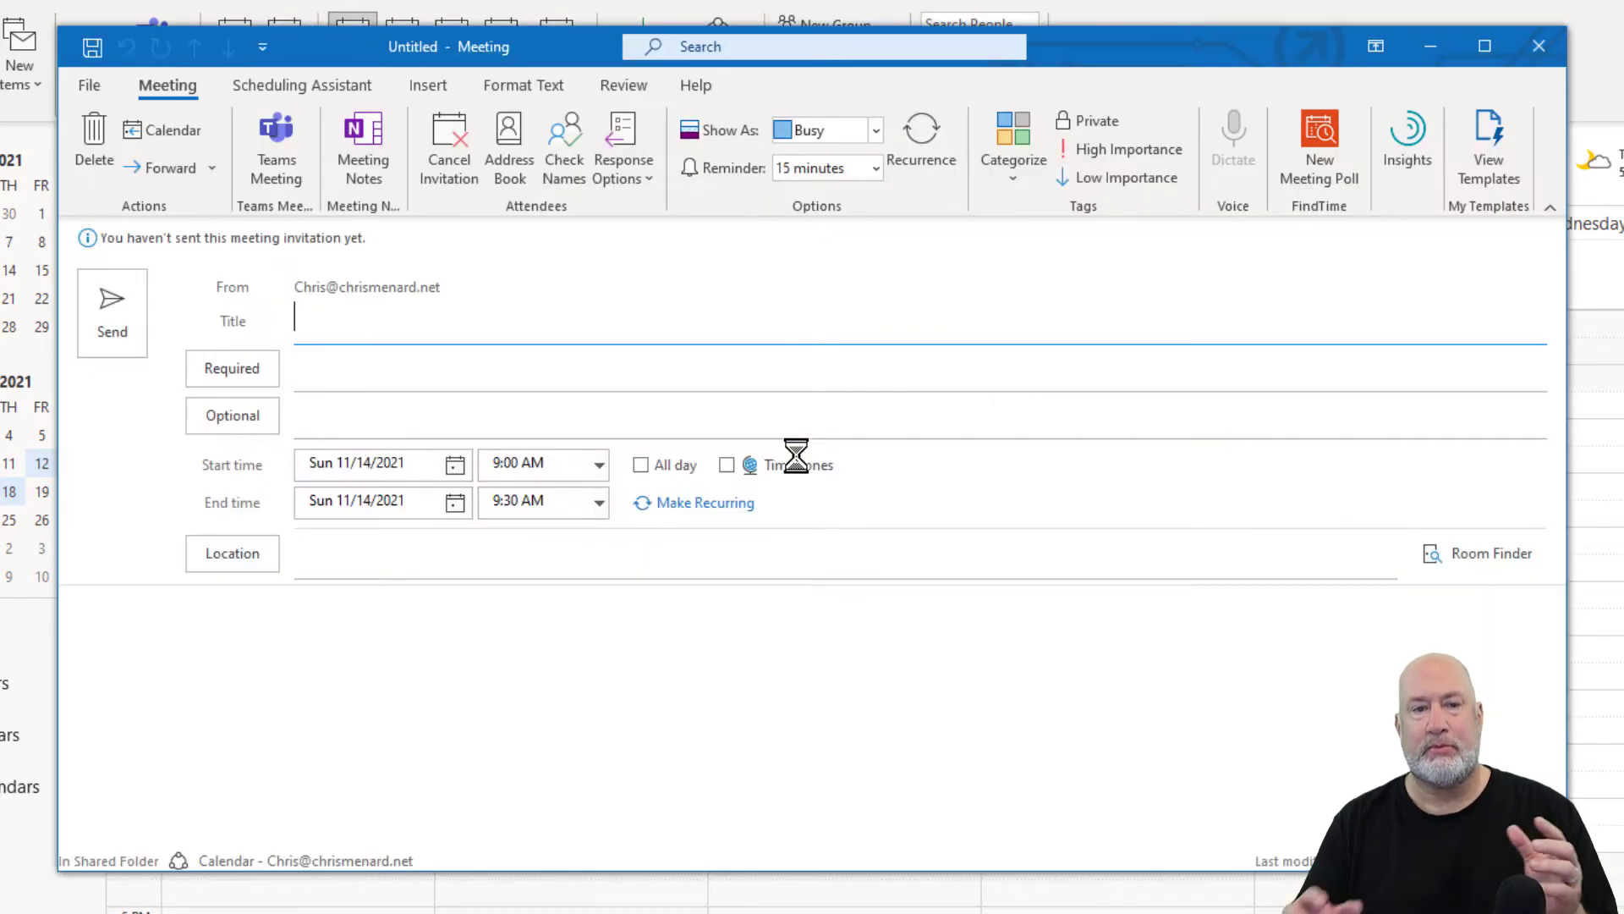
# Step: Let the request auto-fill Teams as location and add a join link
pyautogui.click(275, 144)
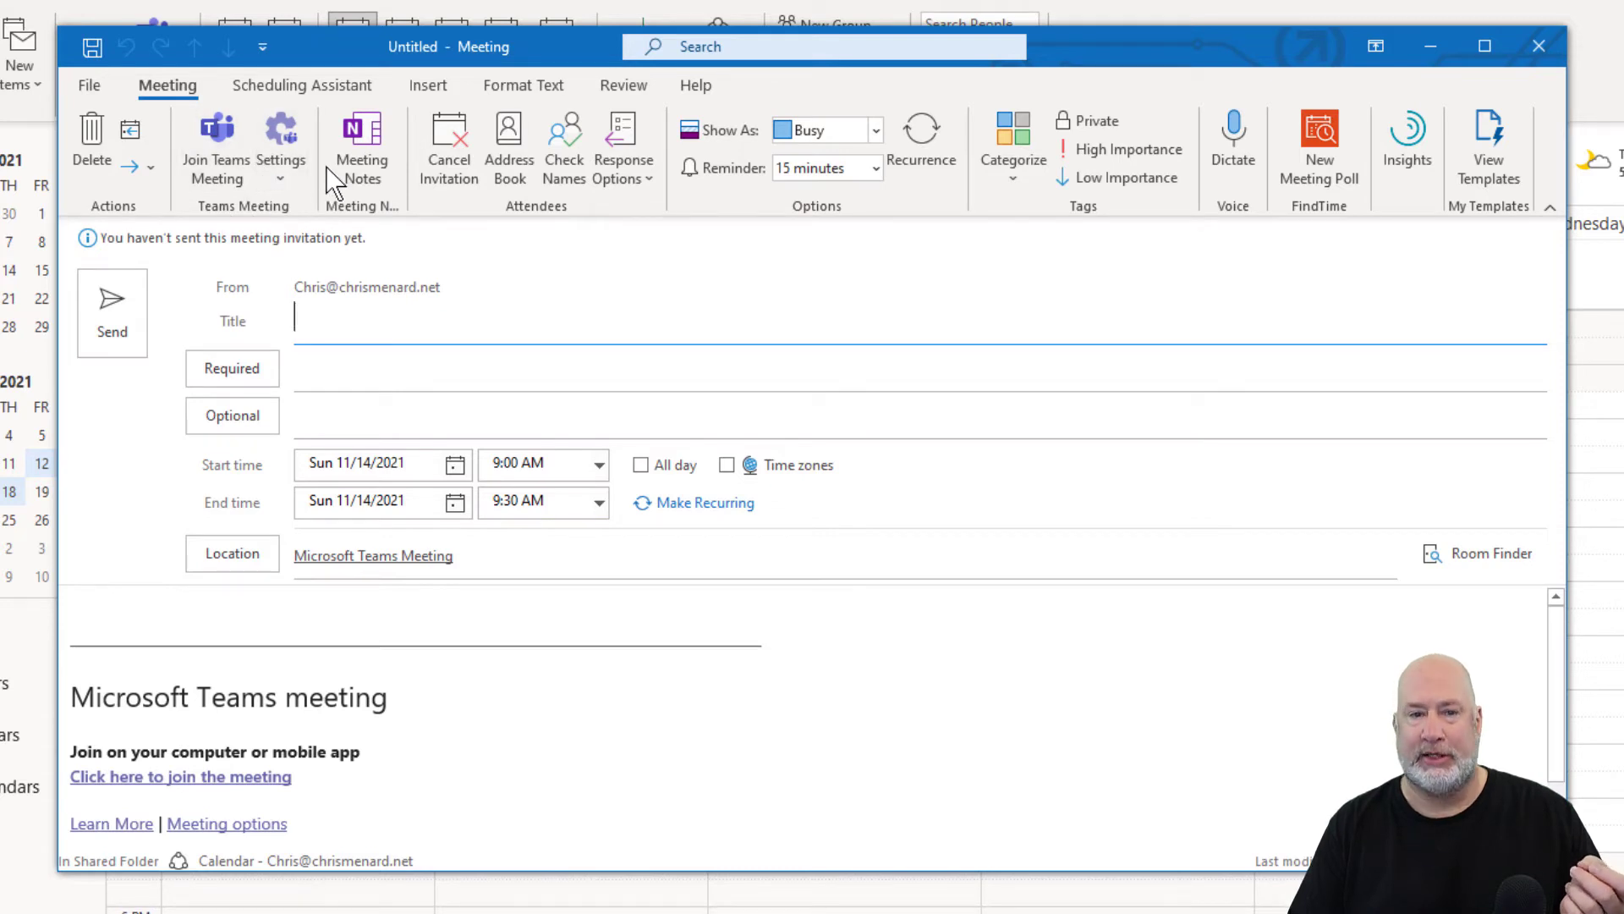
pyautogui.moveTo(239, 171)
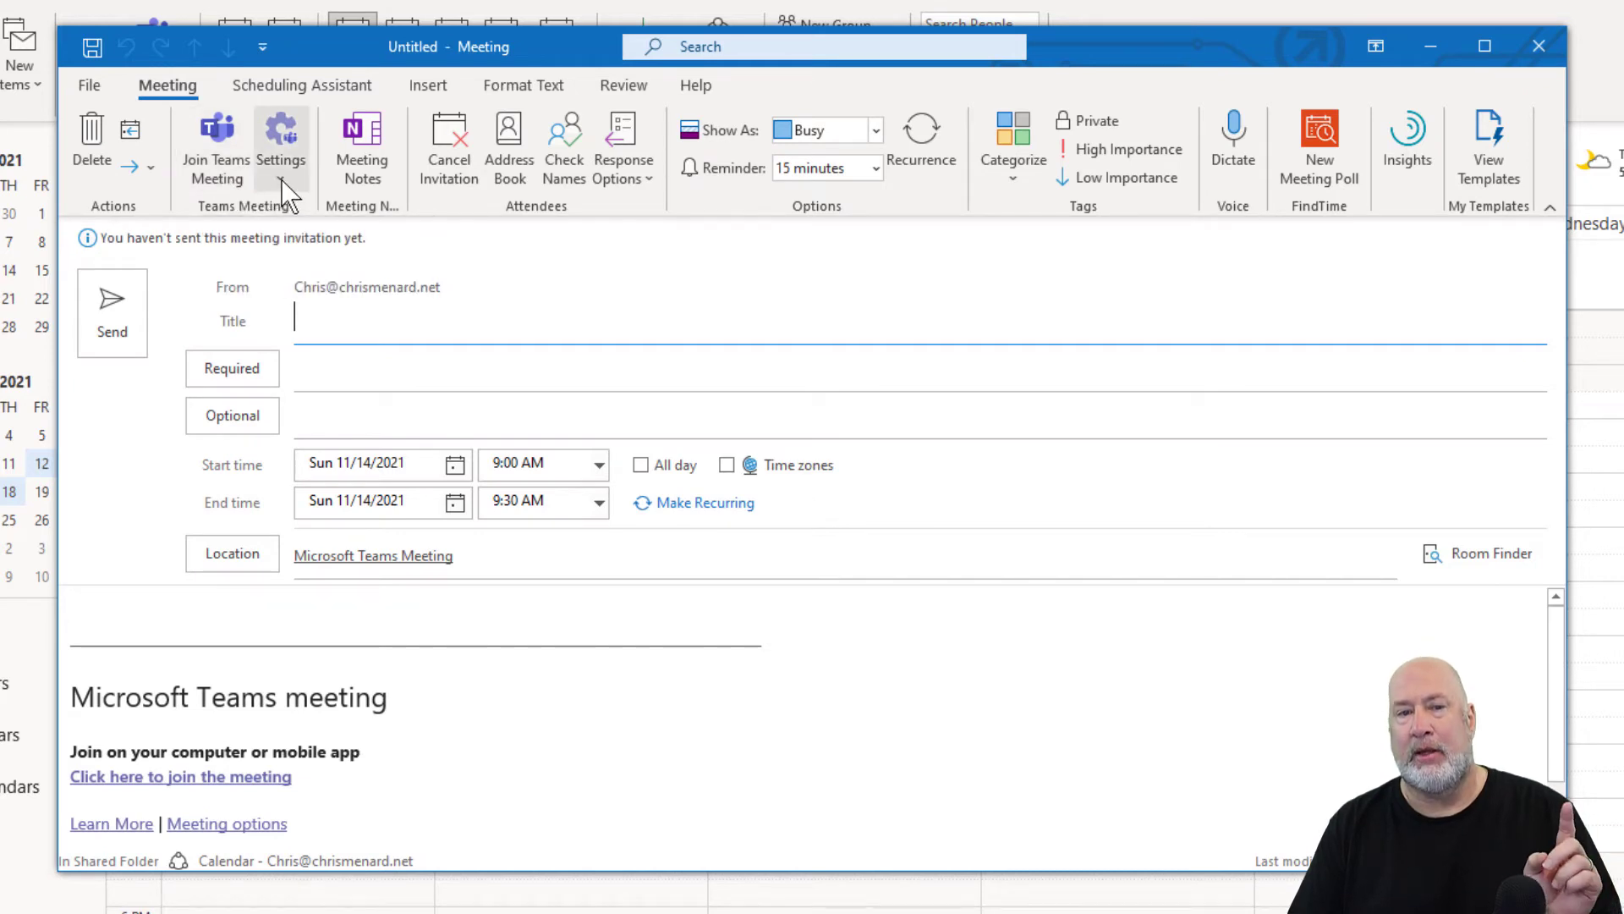
pyautogui.click(281, 145)
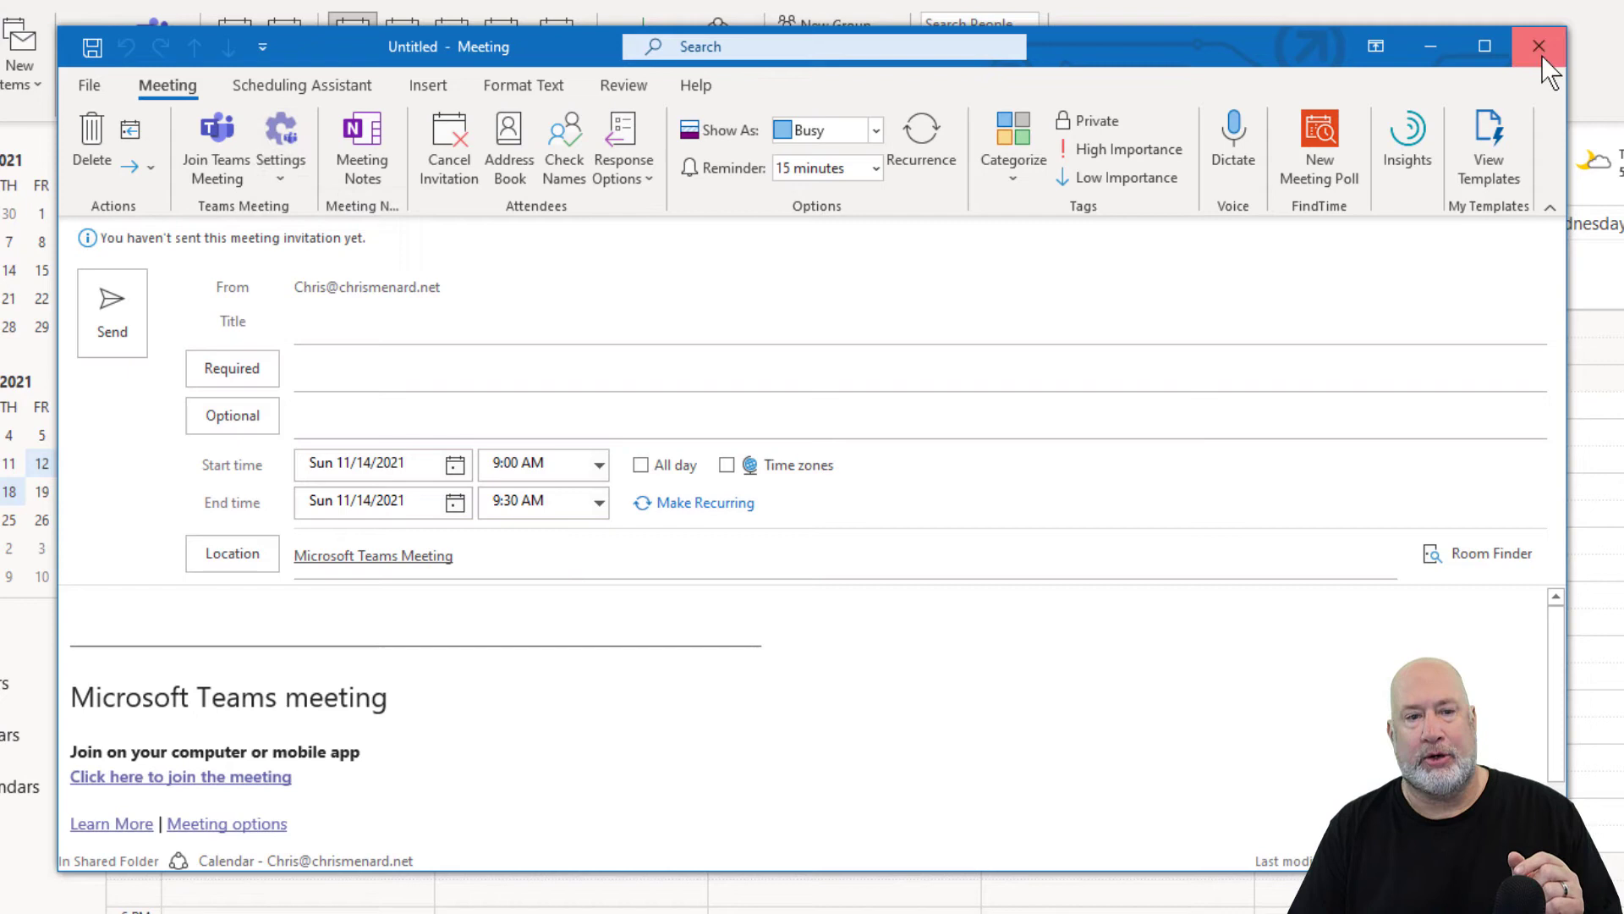
# Step: Close the 9 AM request, open one for Sunday 11:30 AM, and discard it
pyautogui.click(1540, 46)
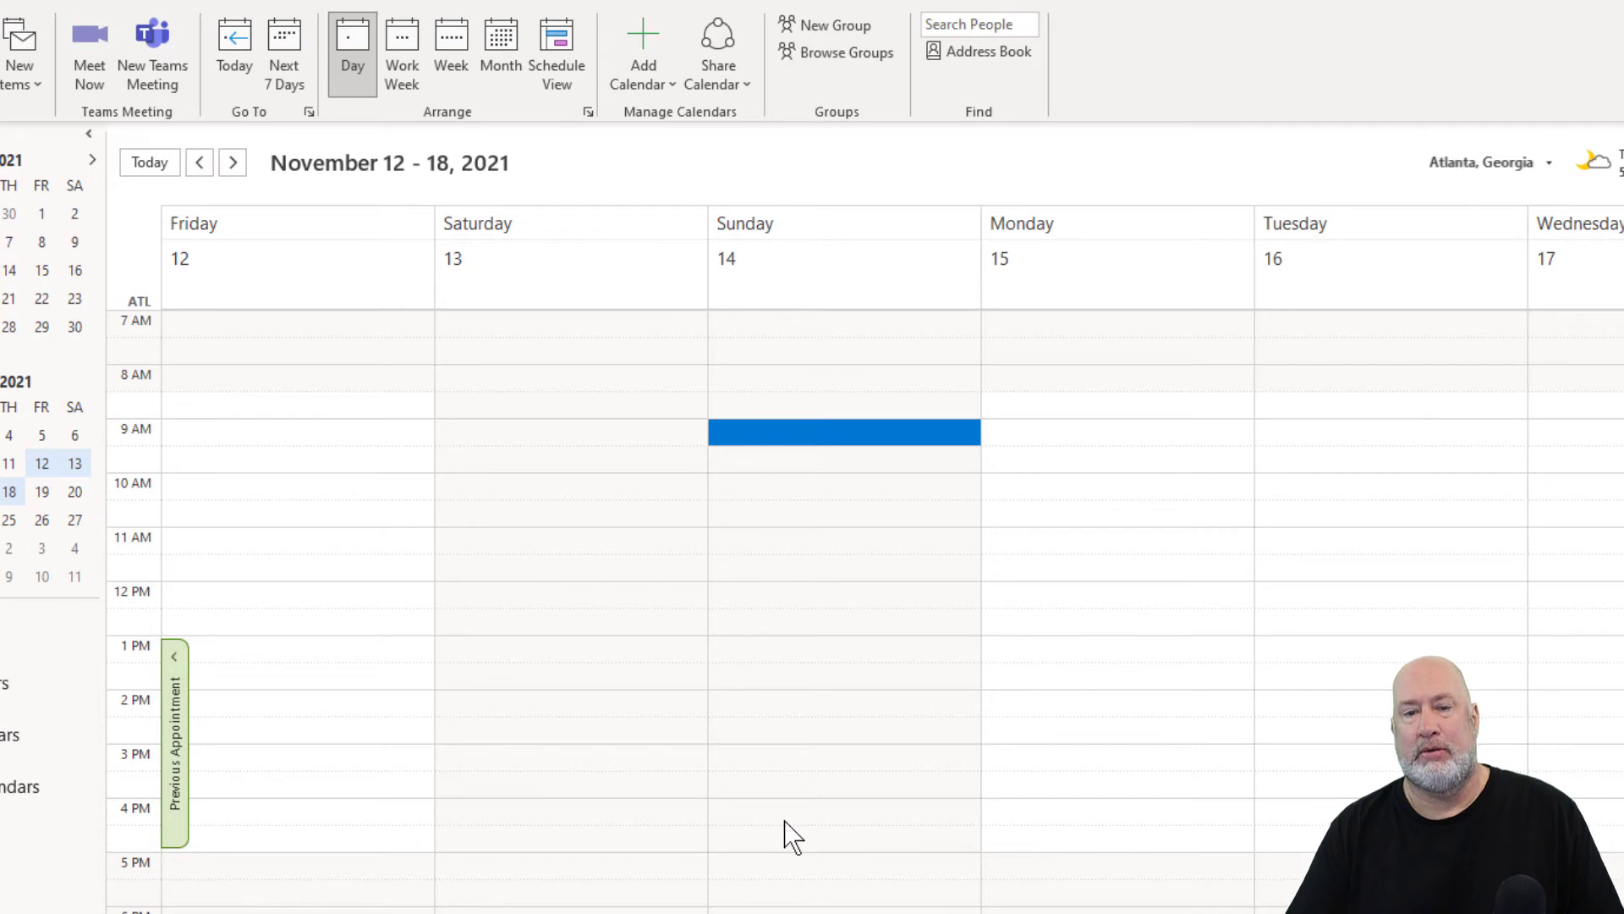
pyautogui.moveTo(844, 433); pyautogui.dragTo(843, 566)
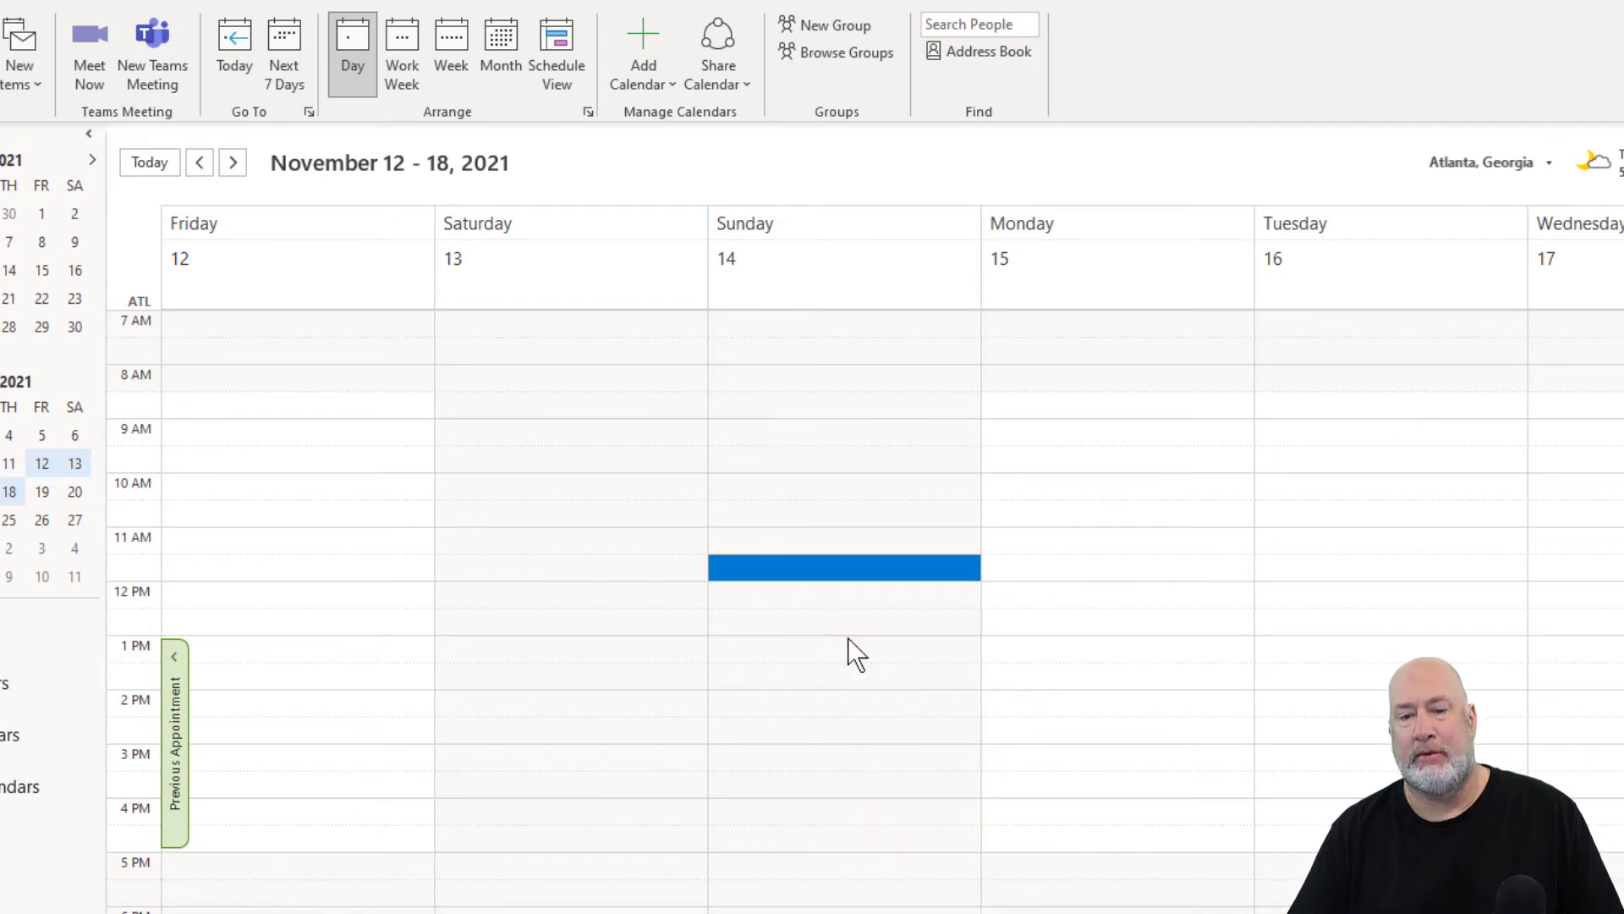
pyautogui.doubleClick(844, 567)
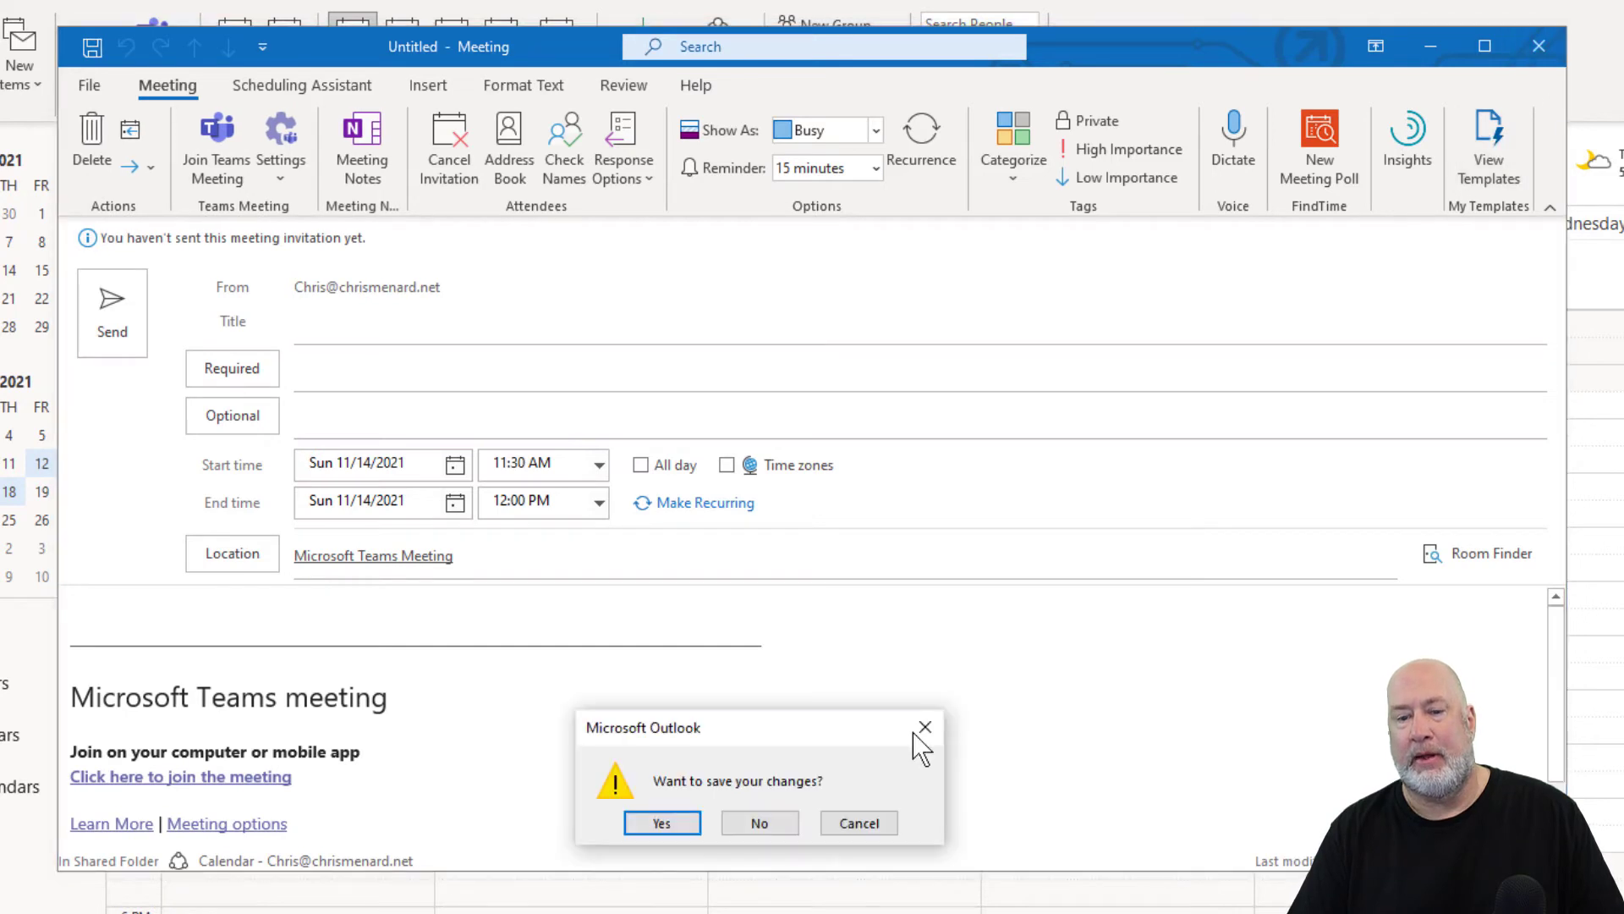
pyautogui.click(758, 822)
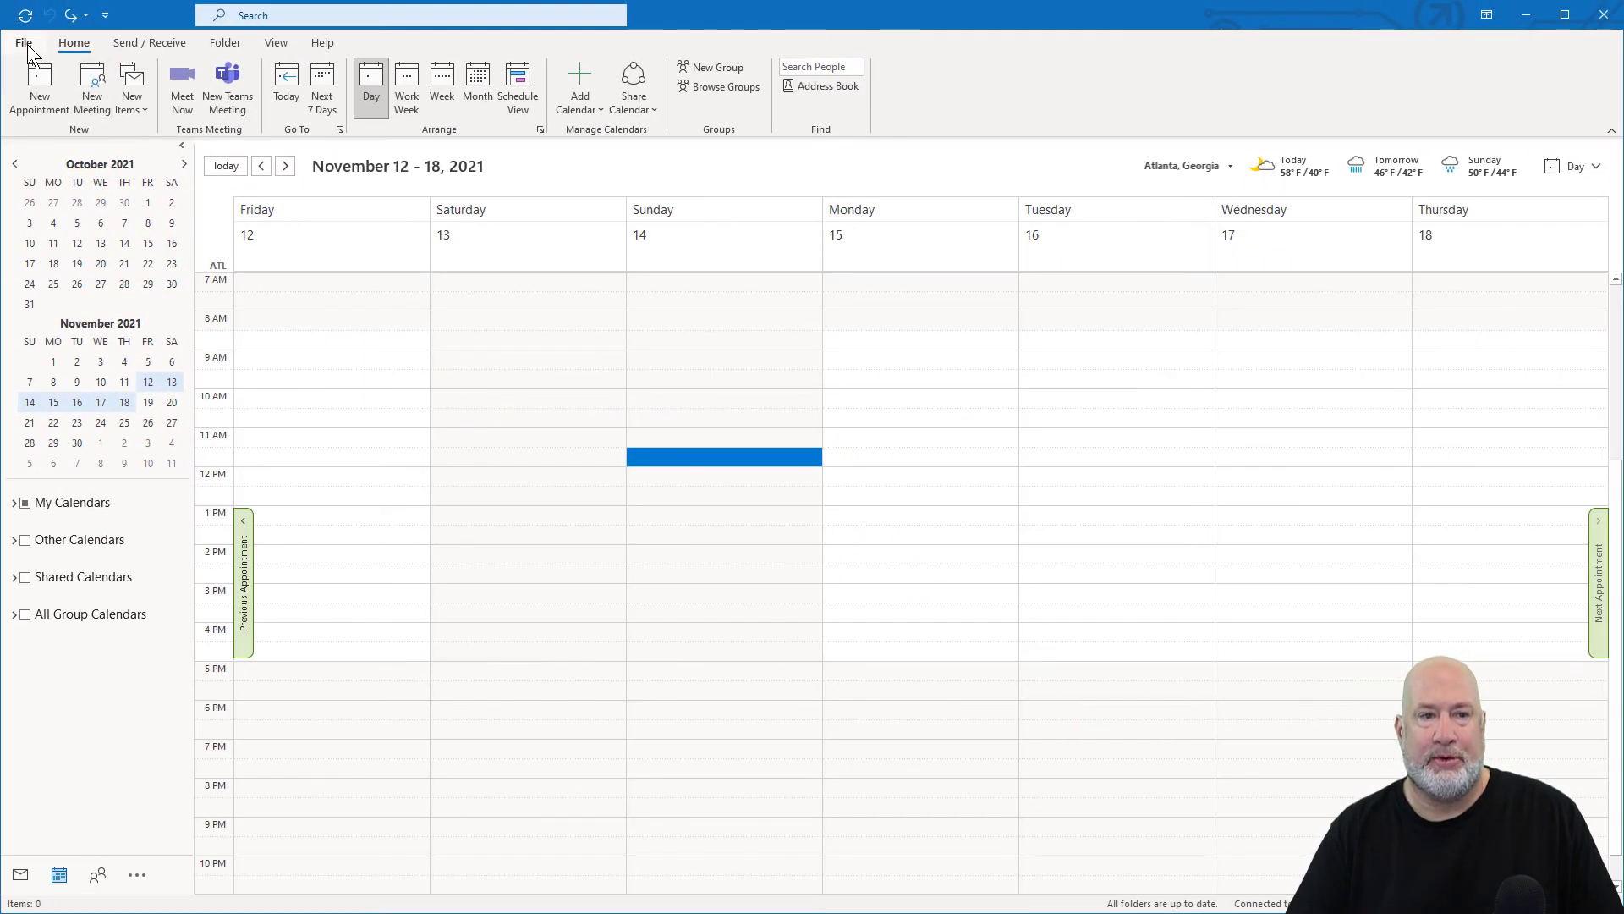
pyautogui.click(23, 42)
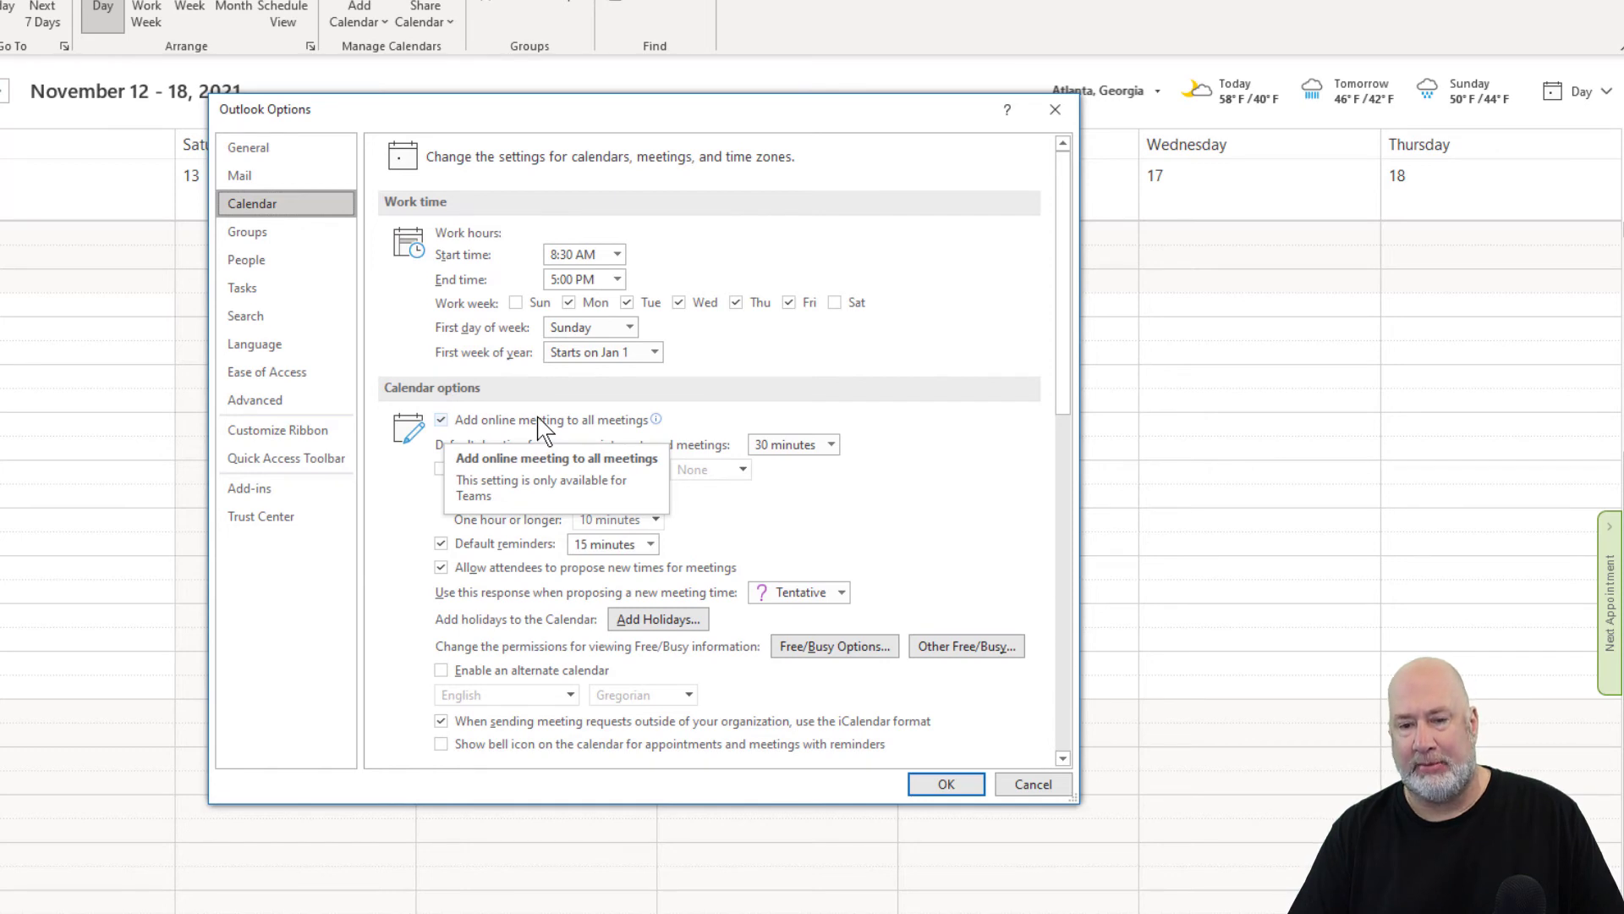
pyautogui.moveTo(454, 420)
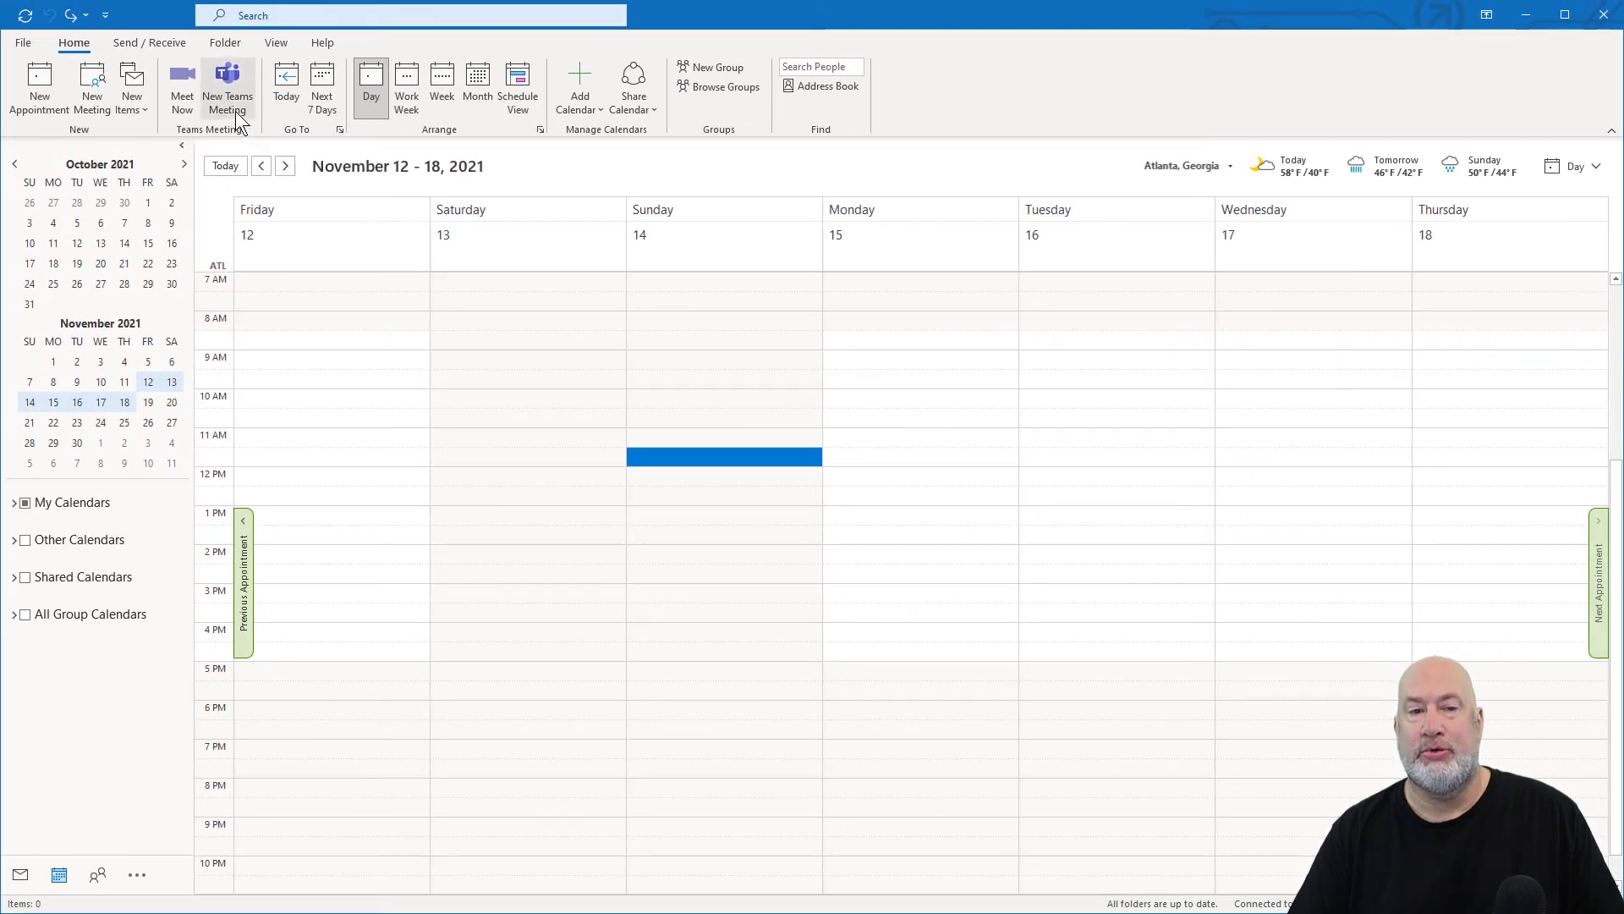
pyautogui.moveTo(226, 88)
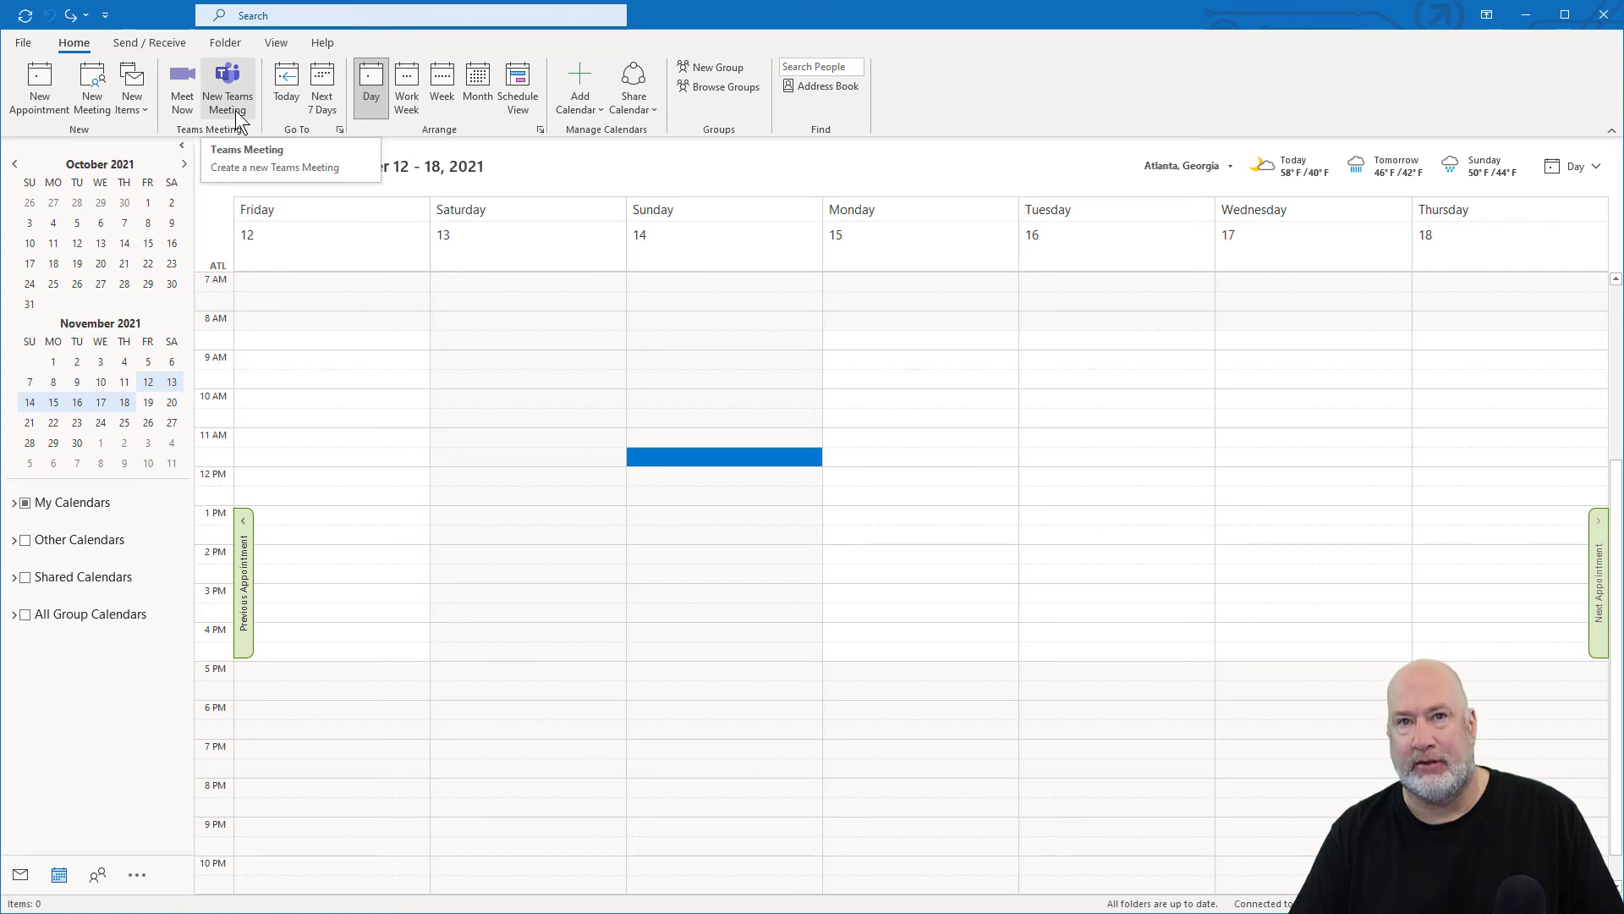